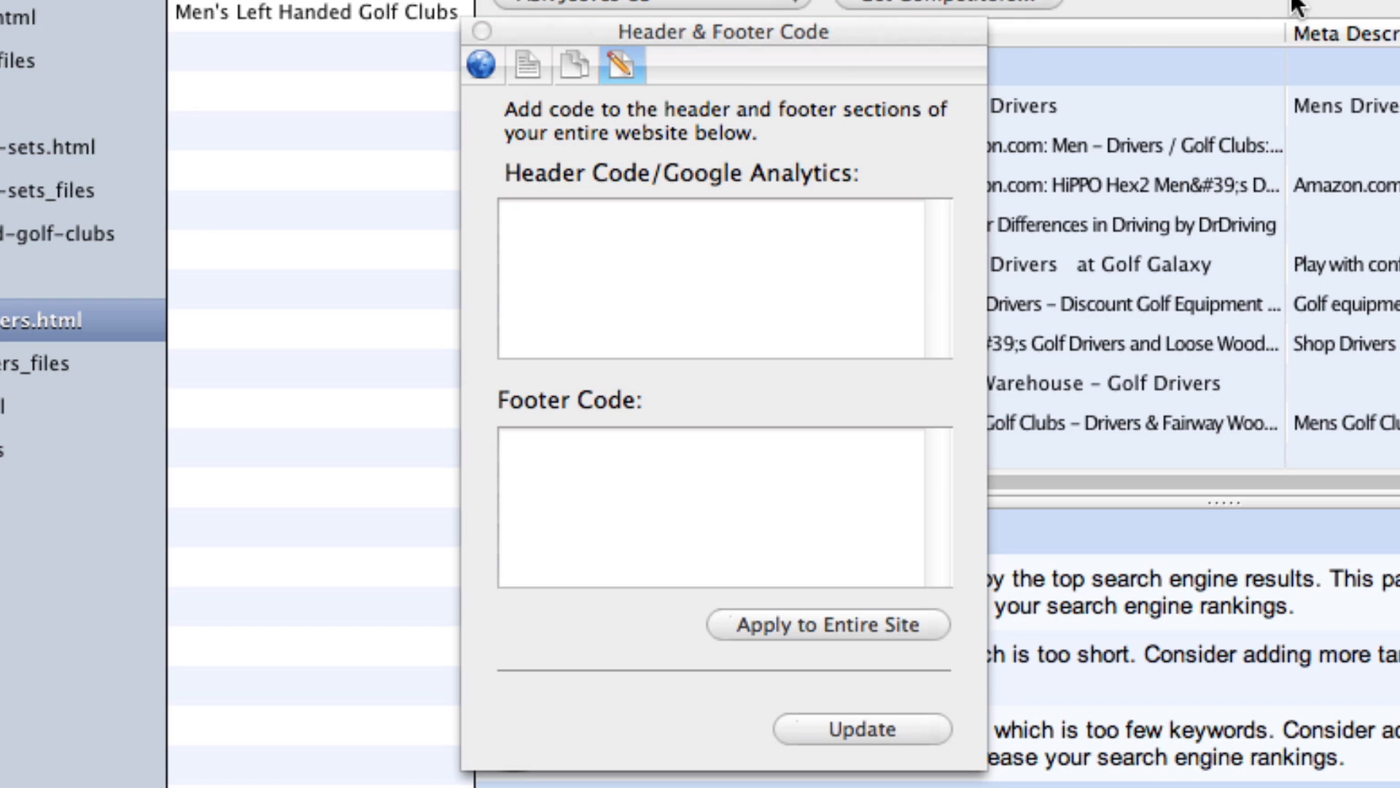
Show the Domain panel for jgs.com, where no preferred domain is set
{"action": "left_click", "coordinate": [480, 65]}
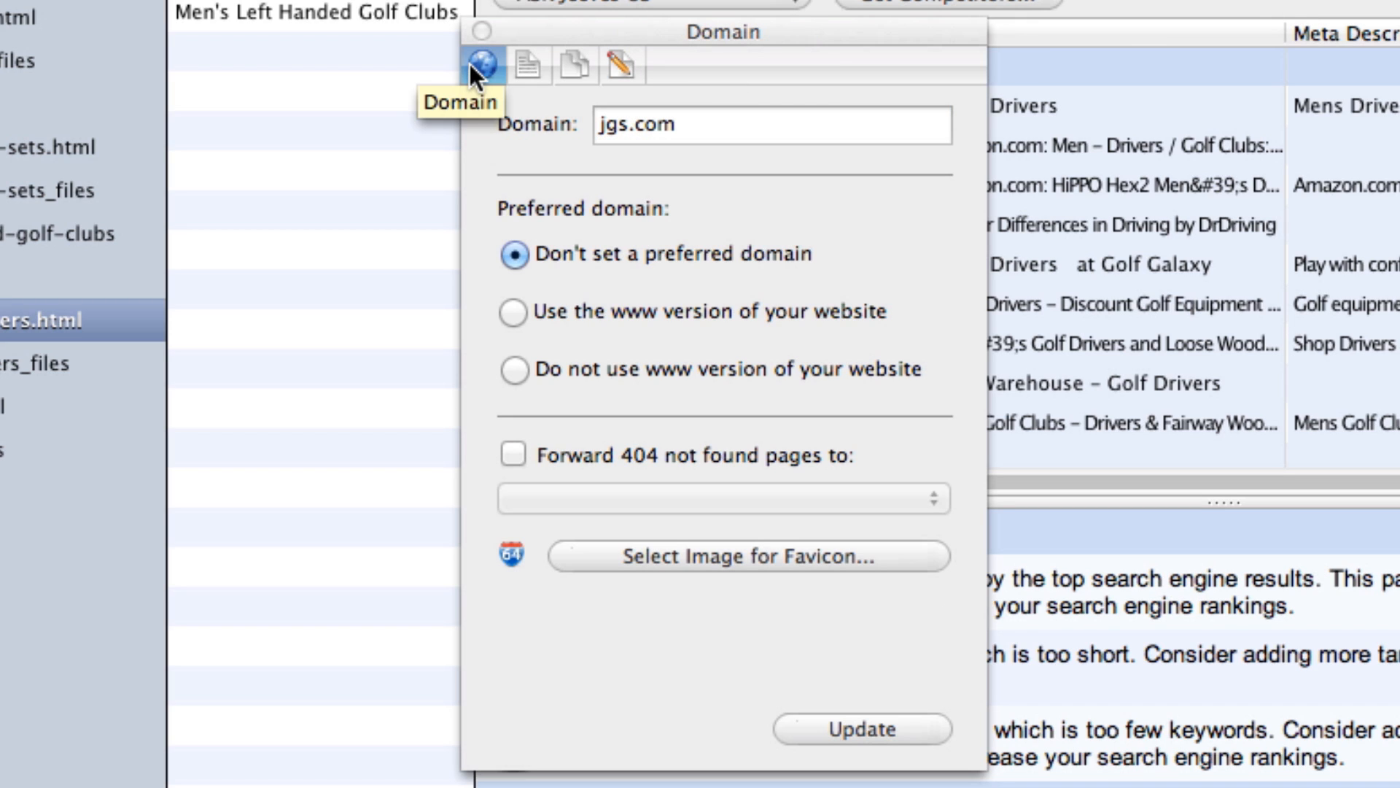
{"action": "mouse_move", "coordinate": [473, 111]}
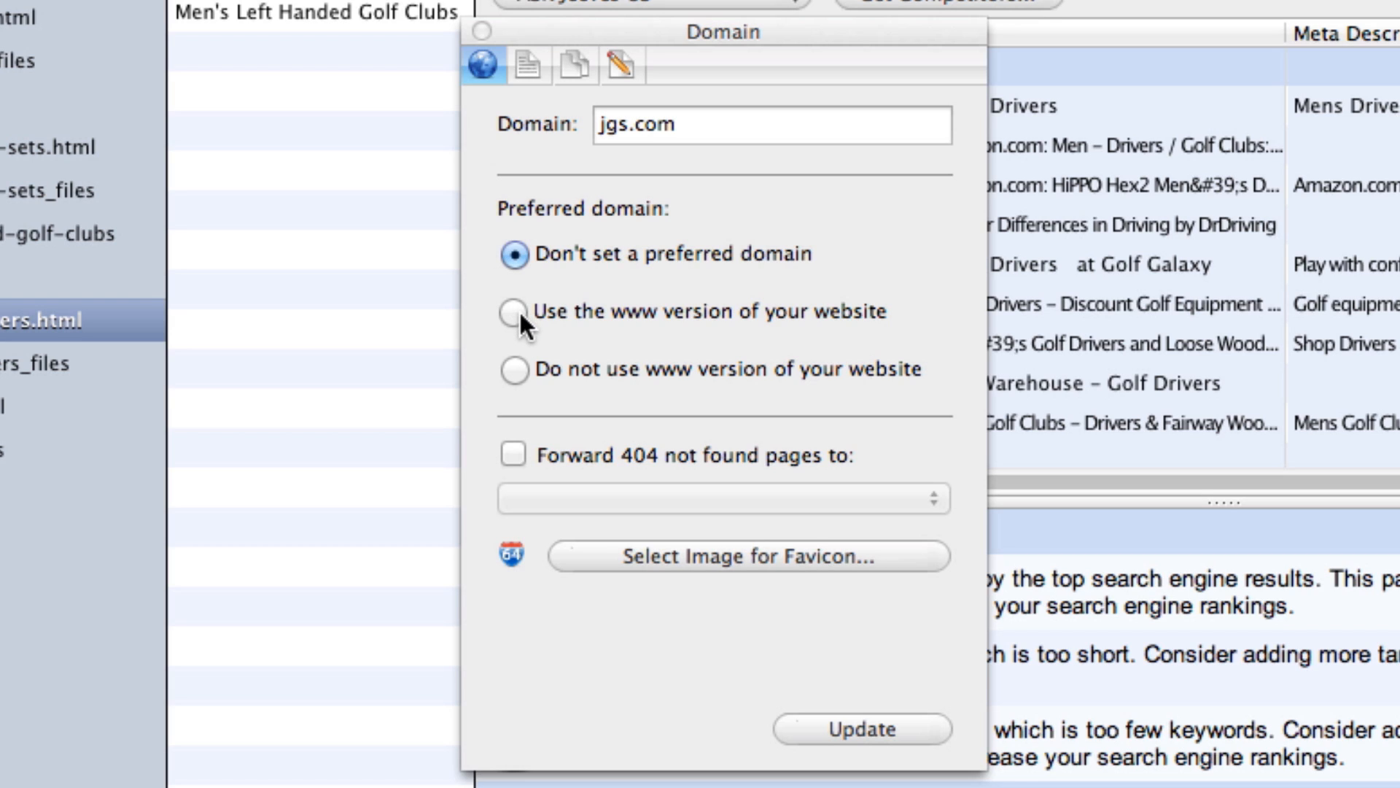
Make the www version of jgs.com preferred and enable 404 page forwarding
{"action": "left_click", "coordinate": [514, 311]}
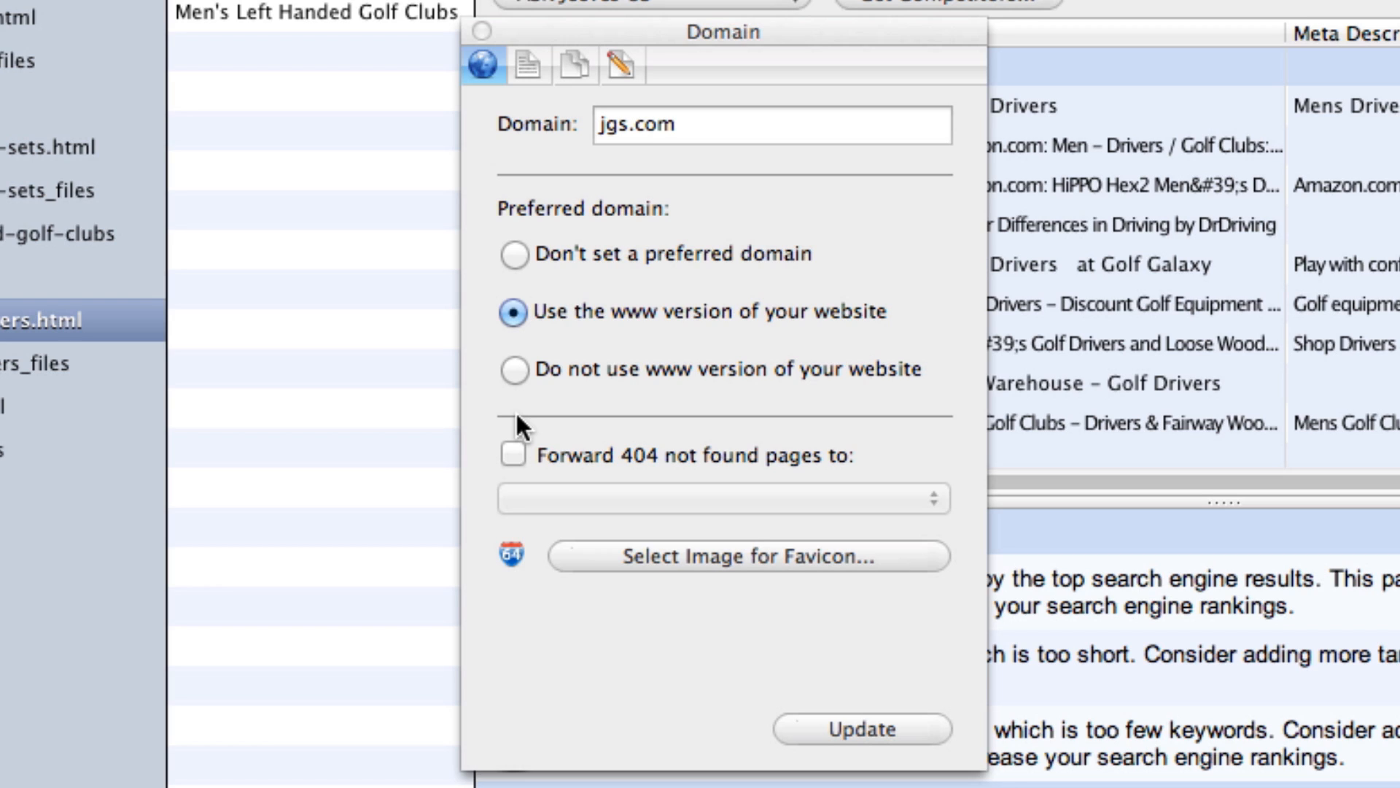
{"action": "mouse_move", "coordinate": [520, 444]}
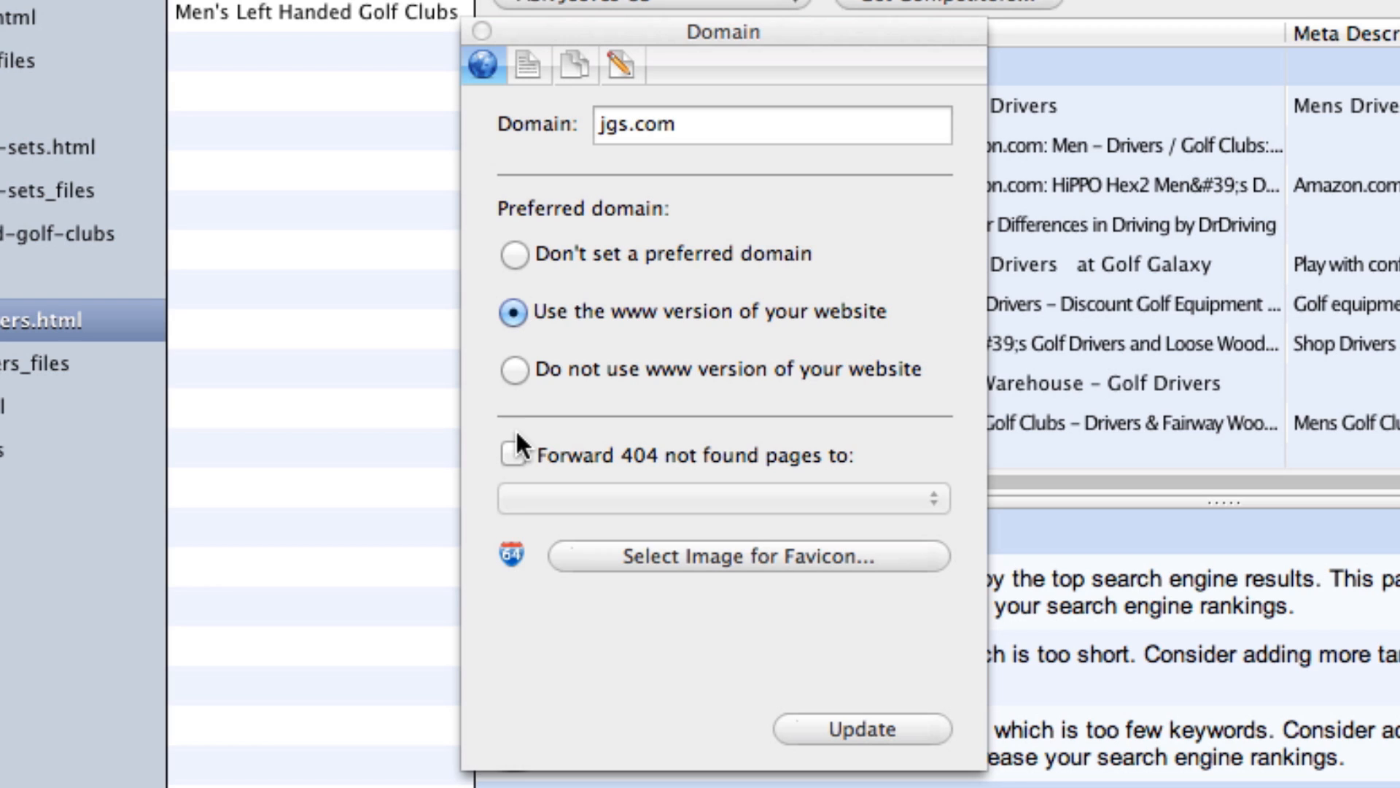
{"action": "left_click", "coordinate": [513, 479]}
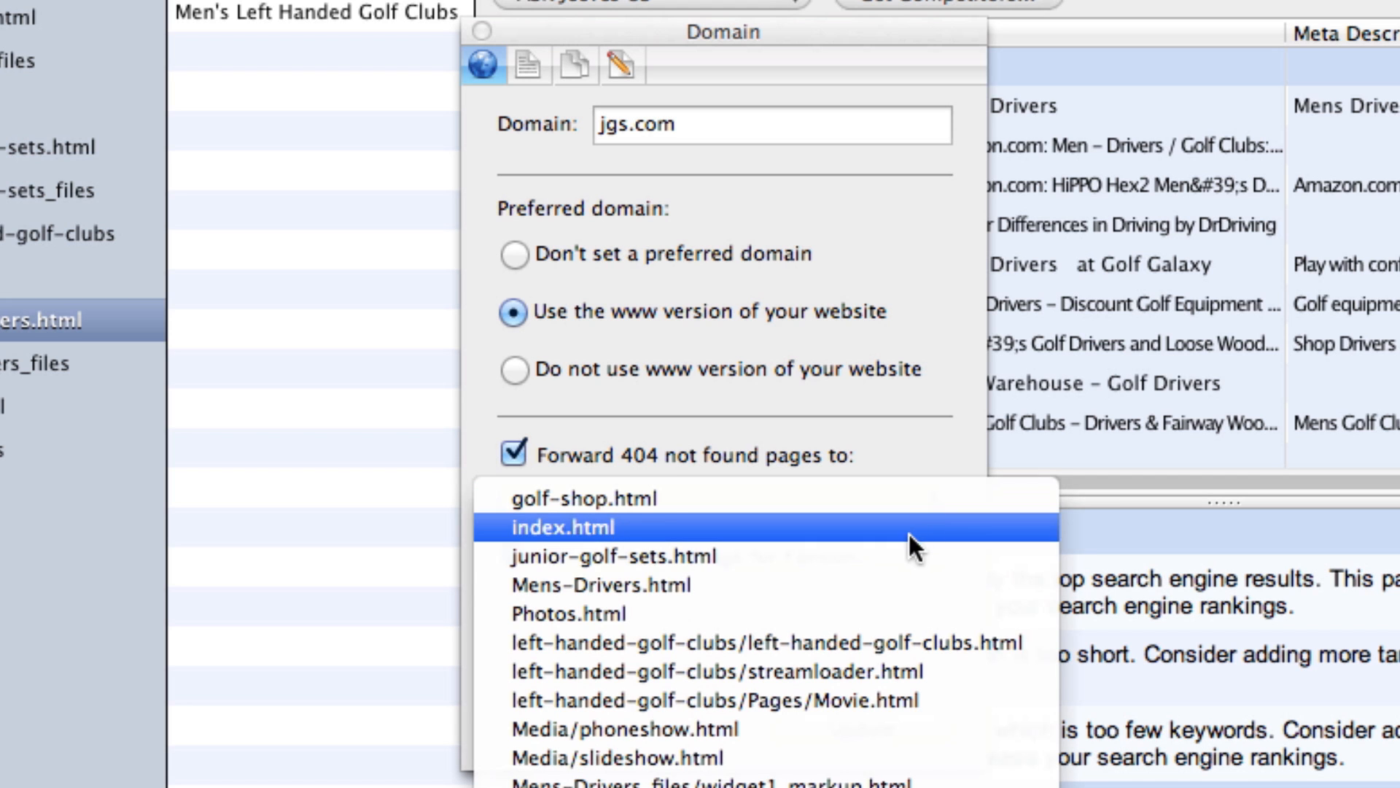
Forward missing pages to Mens-Drivers.html and use Computer On.png as the favicon
{"action": "left_click", "coordinate": [603, 584]}
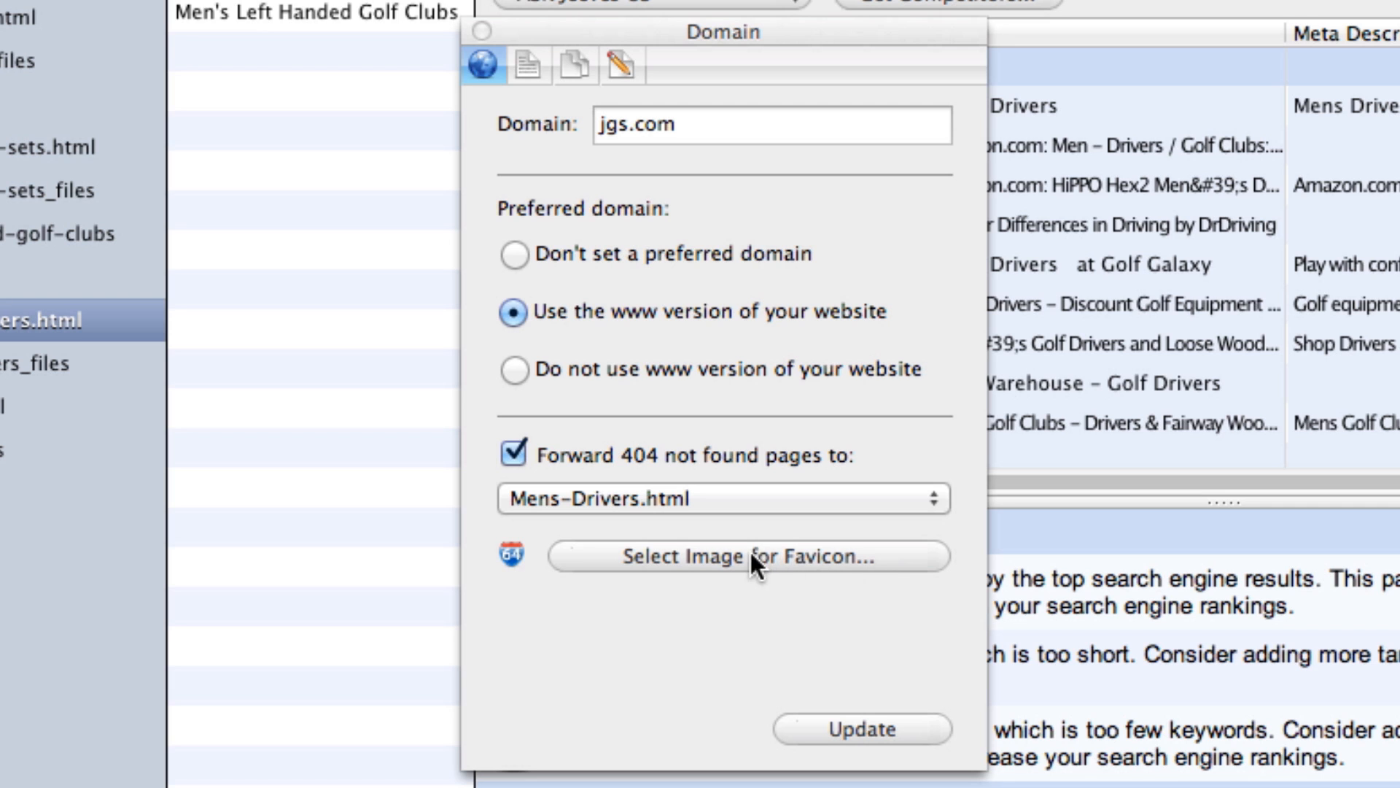
{"action": "left_click", "coordinate": [749, 556]}
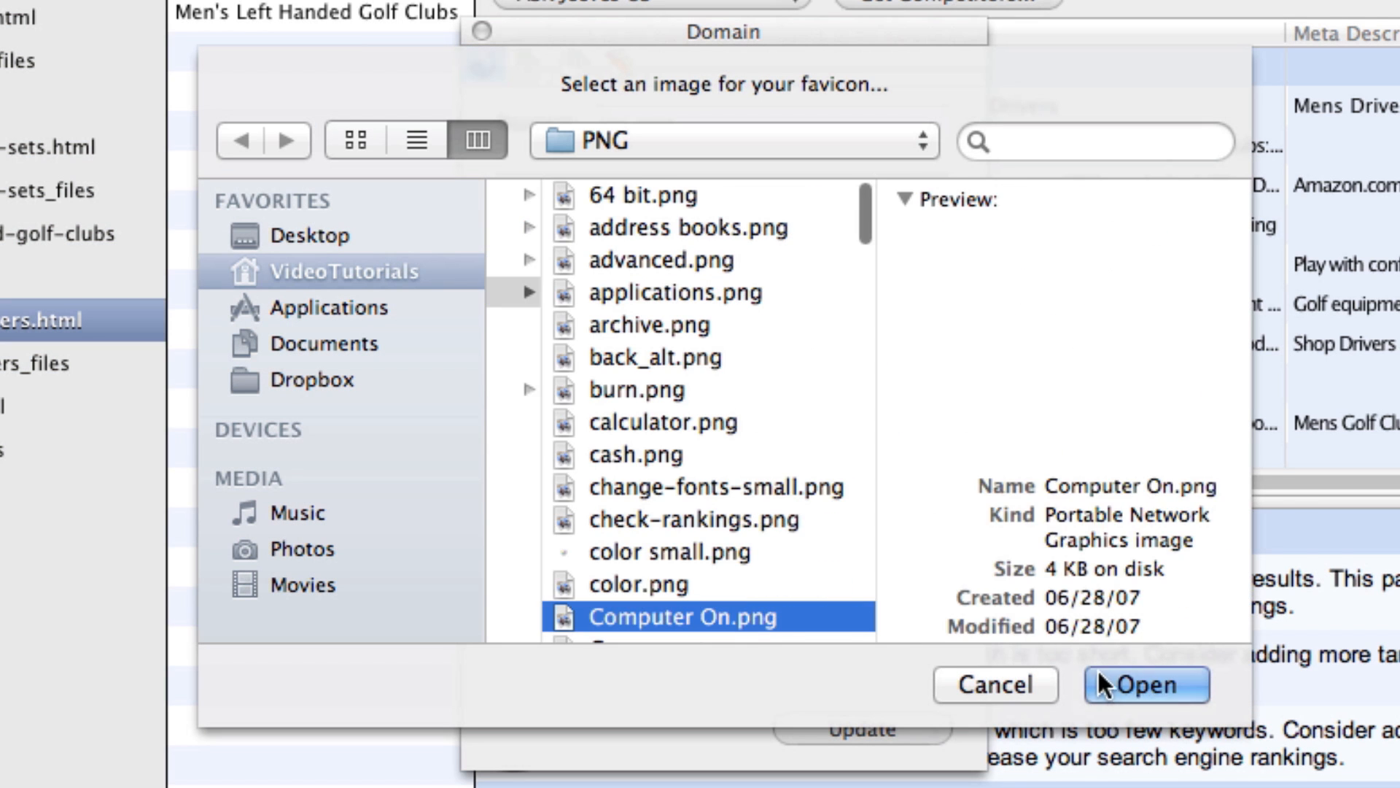
{"action": "left_click", "coordinate": [1146, 684]}
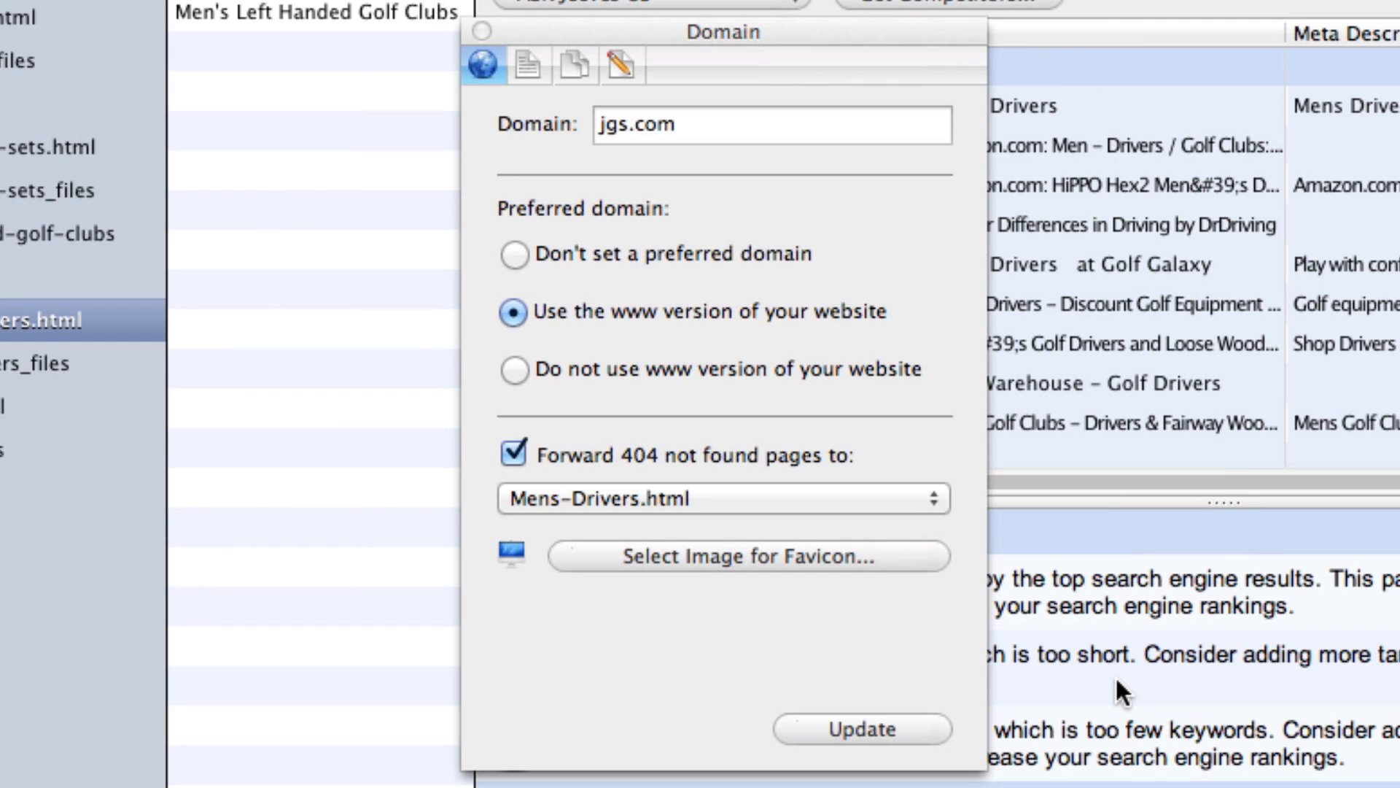
Add users.html to the Robots list so no bots index it
{"action": "left_click", "coordinate": [528, 65]}
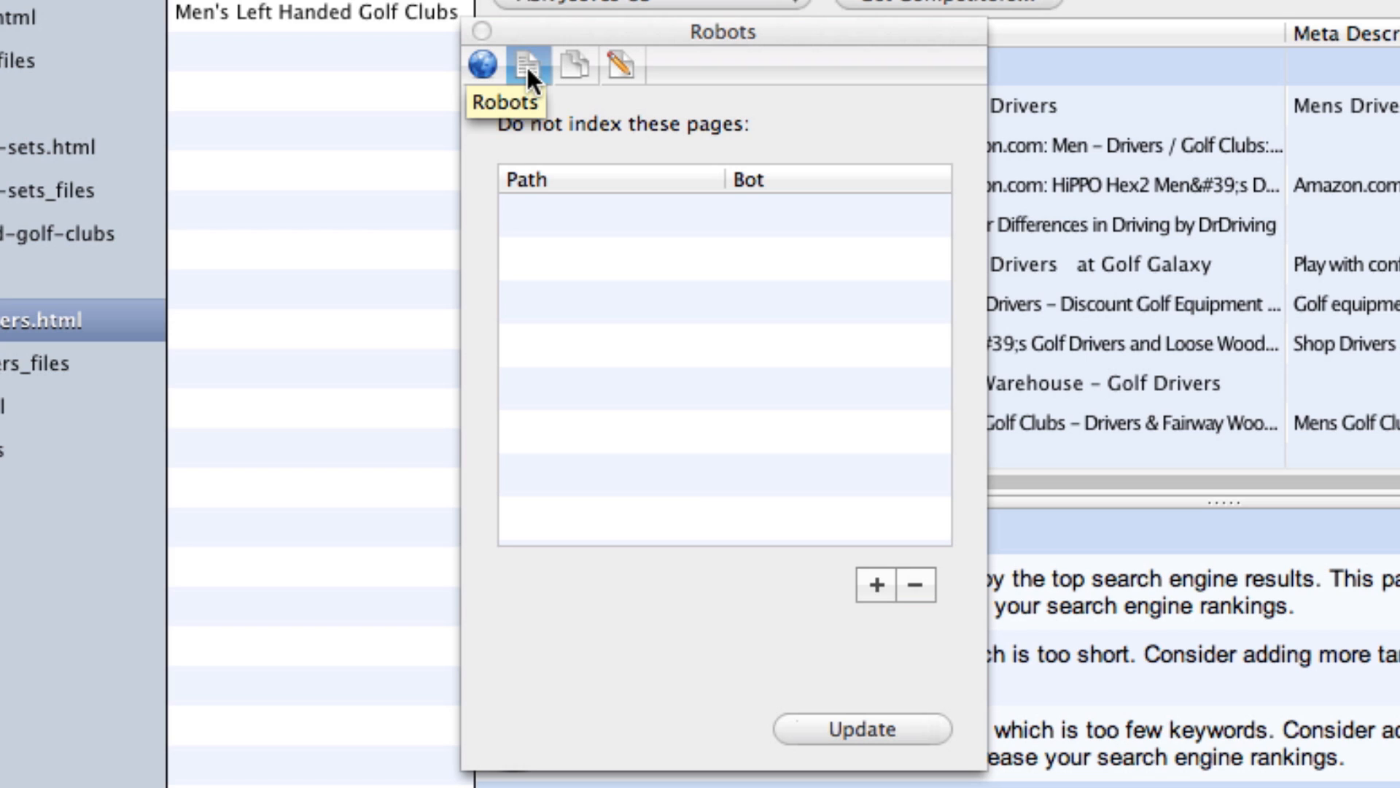
{"action": "mouse_move", "coordinate": [874, 585]}
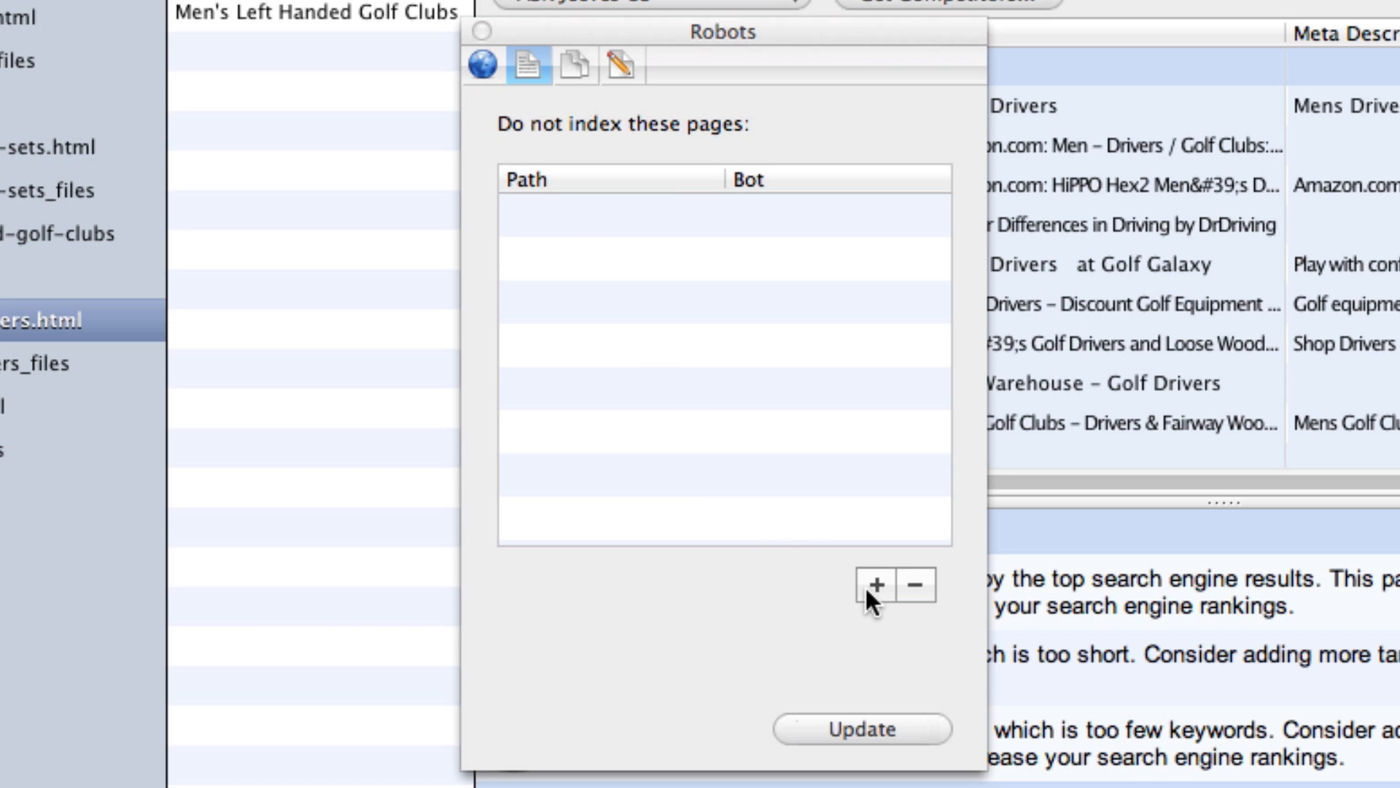
{"action": "left_click", "coordinate": [875, 586]}
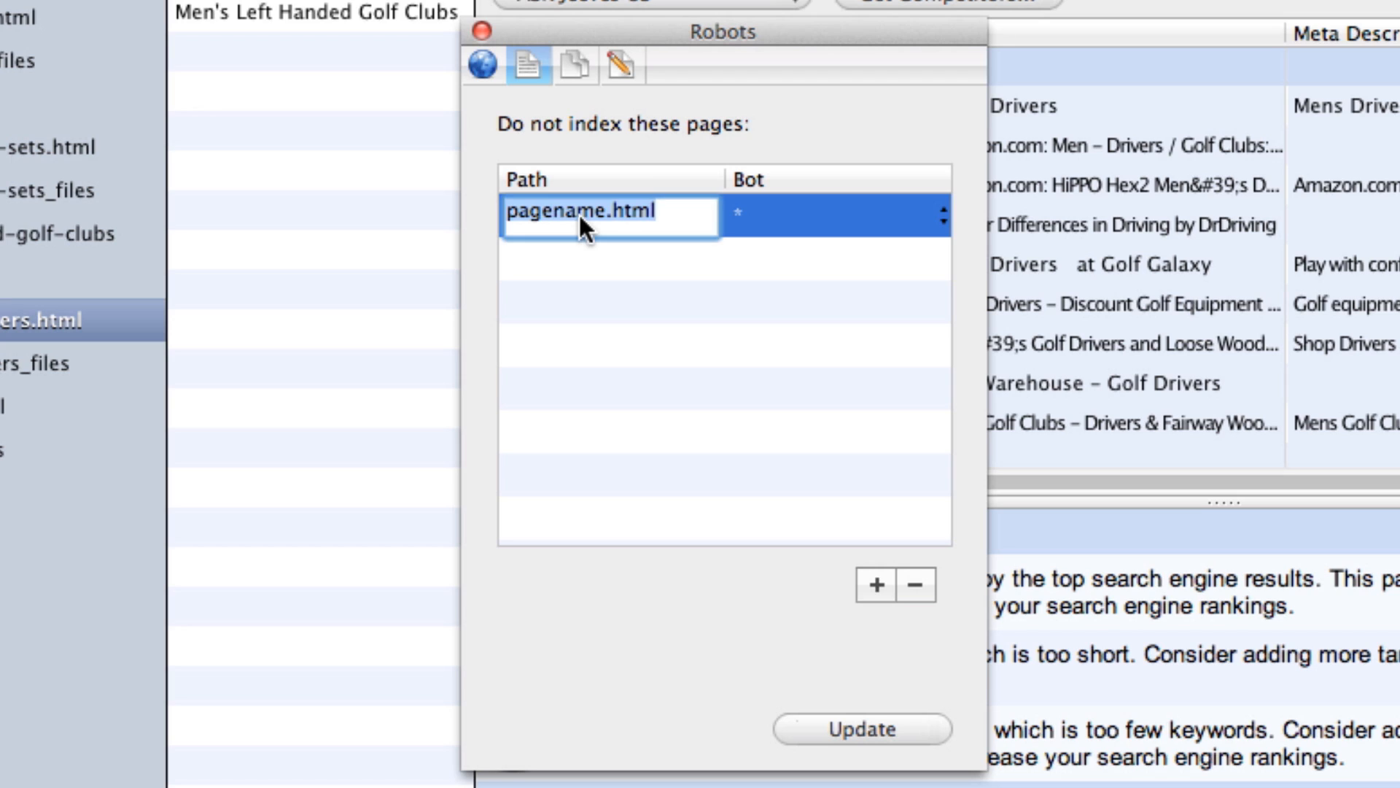
{"action": "type", "text": "users.html"}
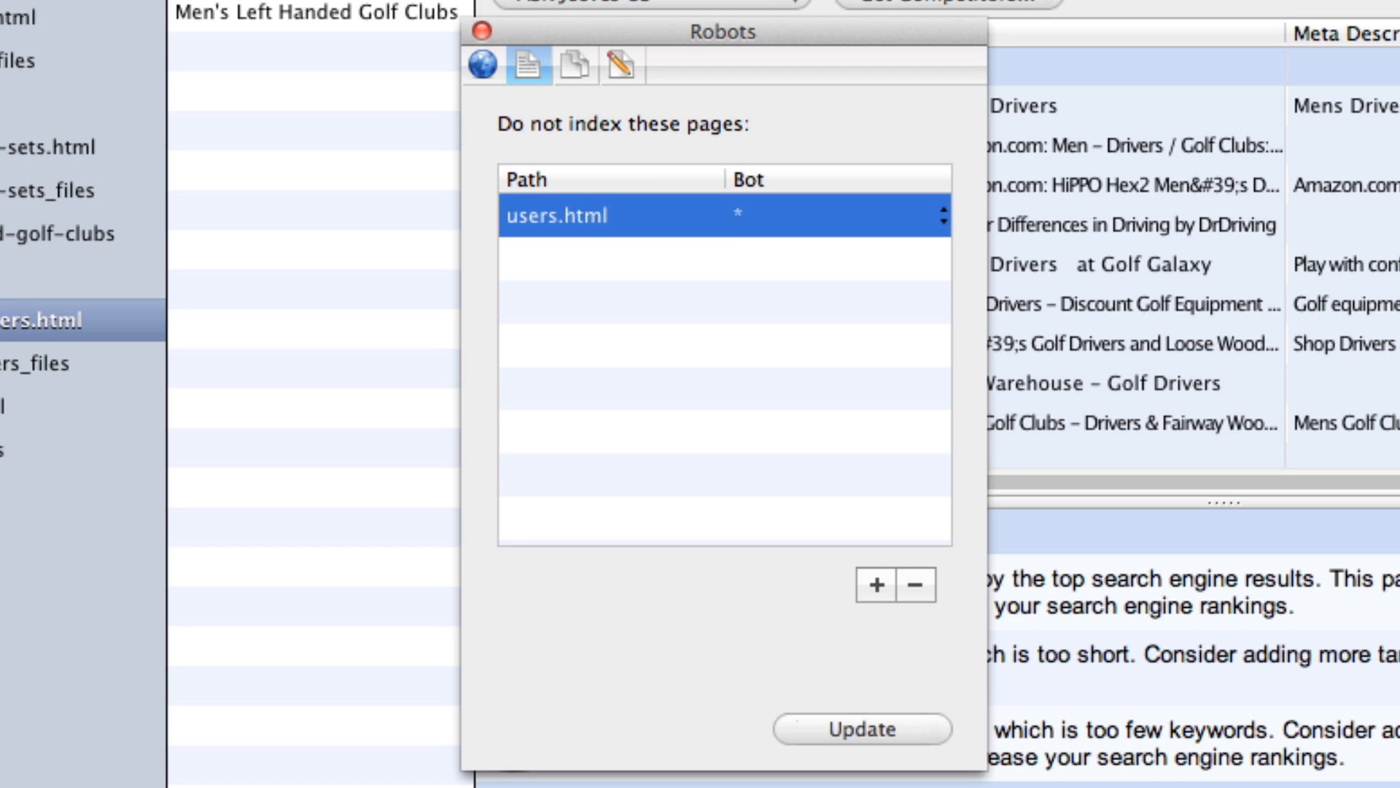
{"action": "mouse_move", "coordinate": [574, 64]}
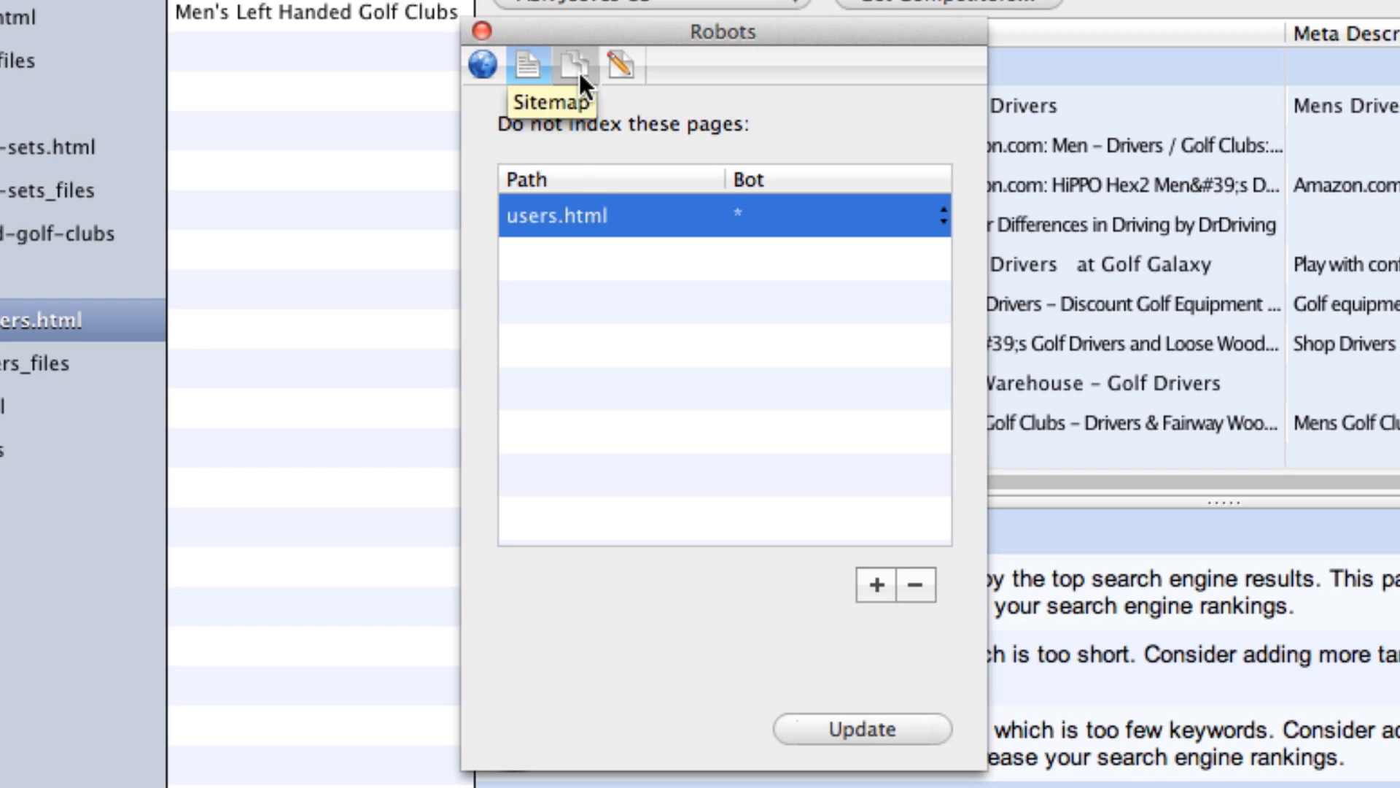
Show the empty XML Sitemap list and bring up the Sitemap Automator product page
{"action": "left_click", "coordinate": [574, 64]}
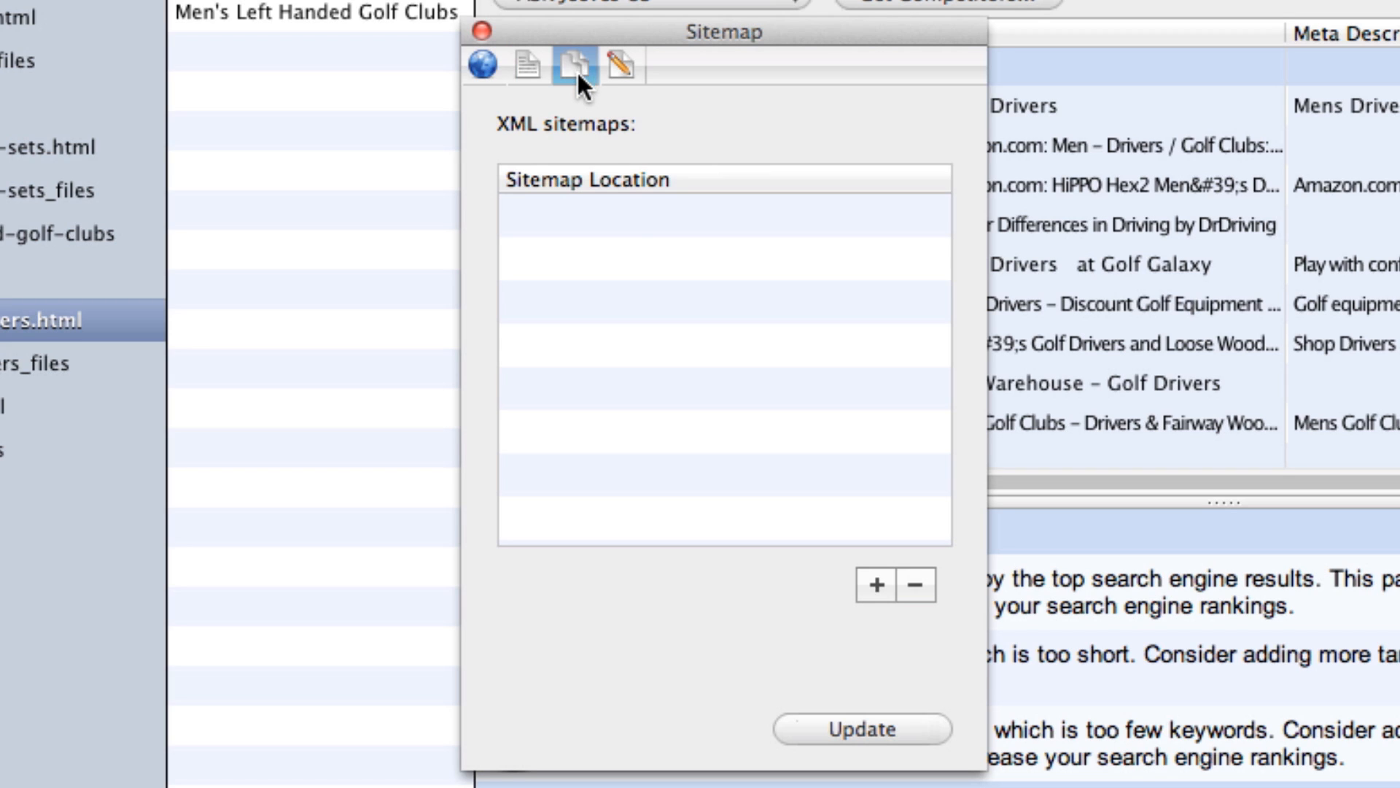
{"action": "left_click", "coordinate": [875, 585]}
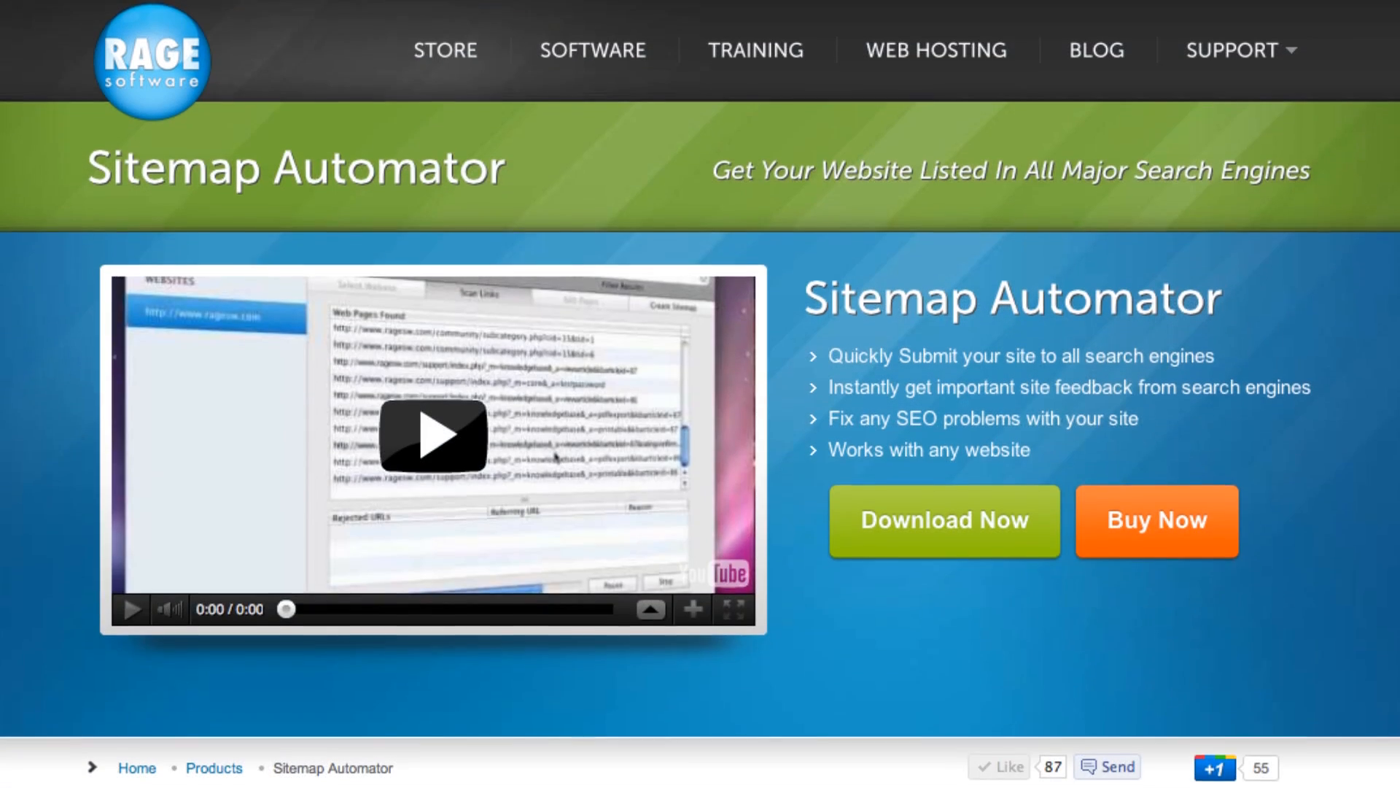
Scroll the Sitemap Automator page, then show the empty Header & Footer Code settings
{"action": "scroll", "scroll_direction": "down", "scroll_amount": 3}
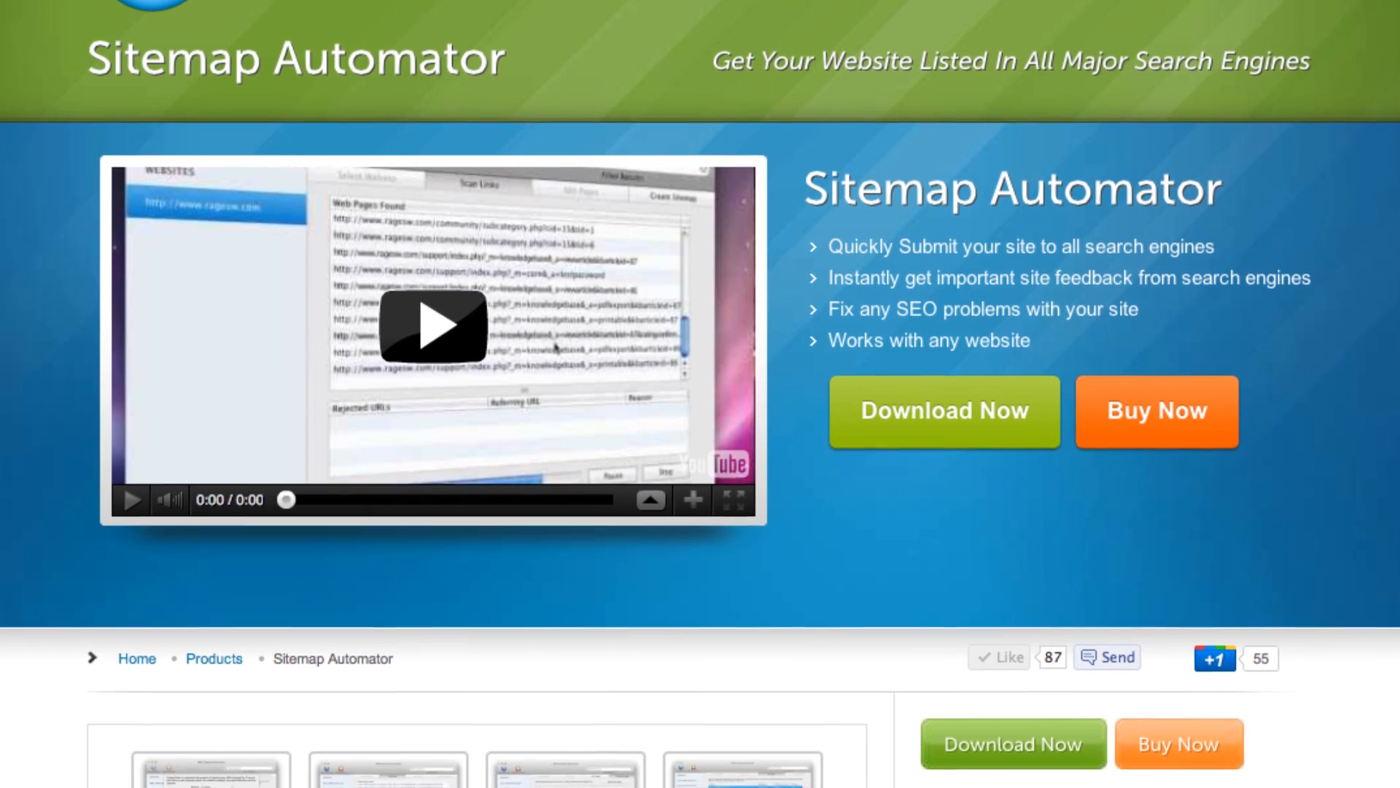
{"action": "scroll", "scroll_direction": "down", "scroll_amount": 3}
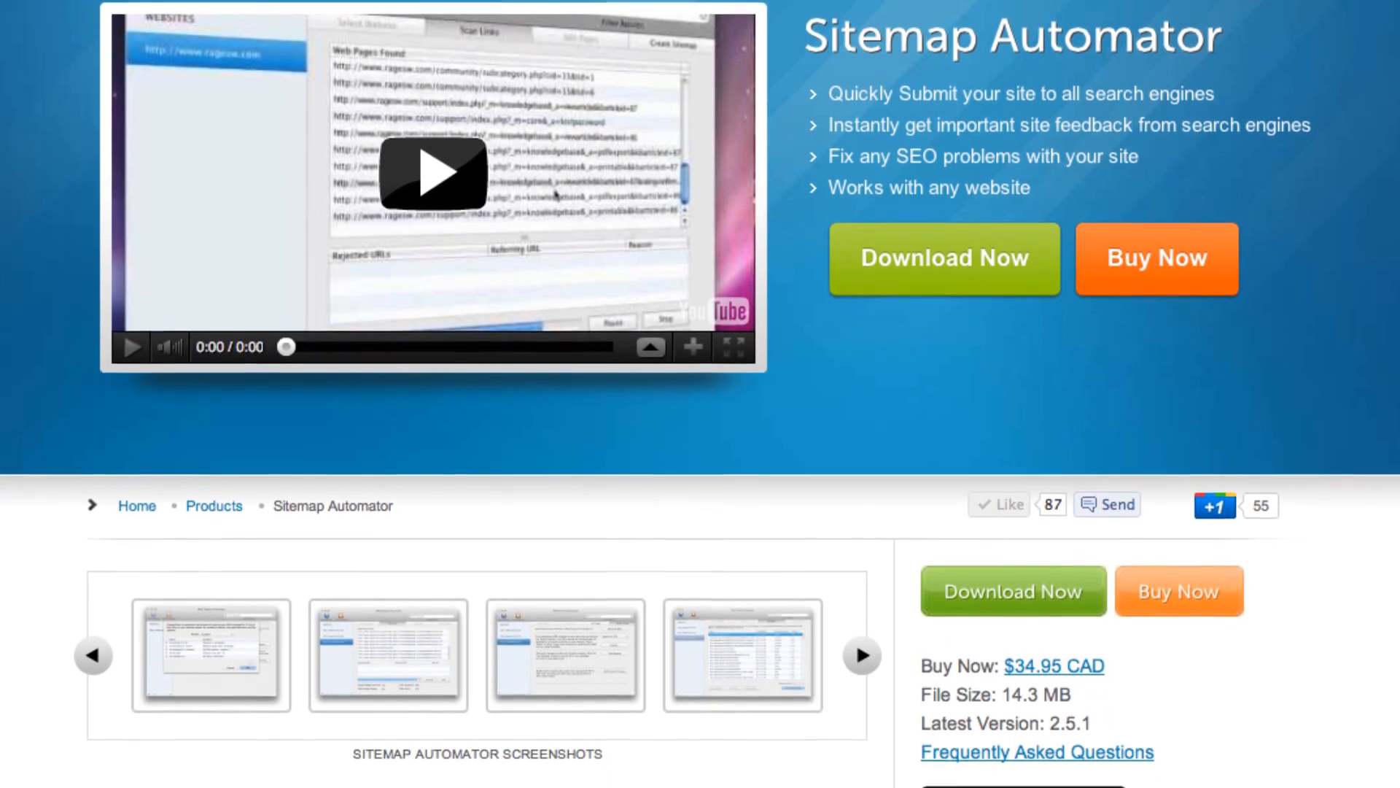
{"action": "scroll", "scroll_direction": "down", "scroll_amount": 3}
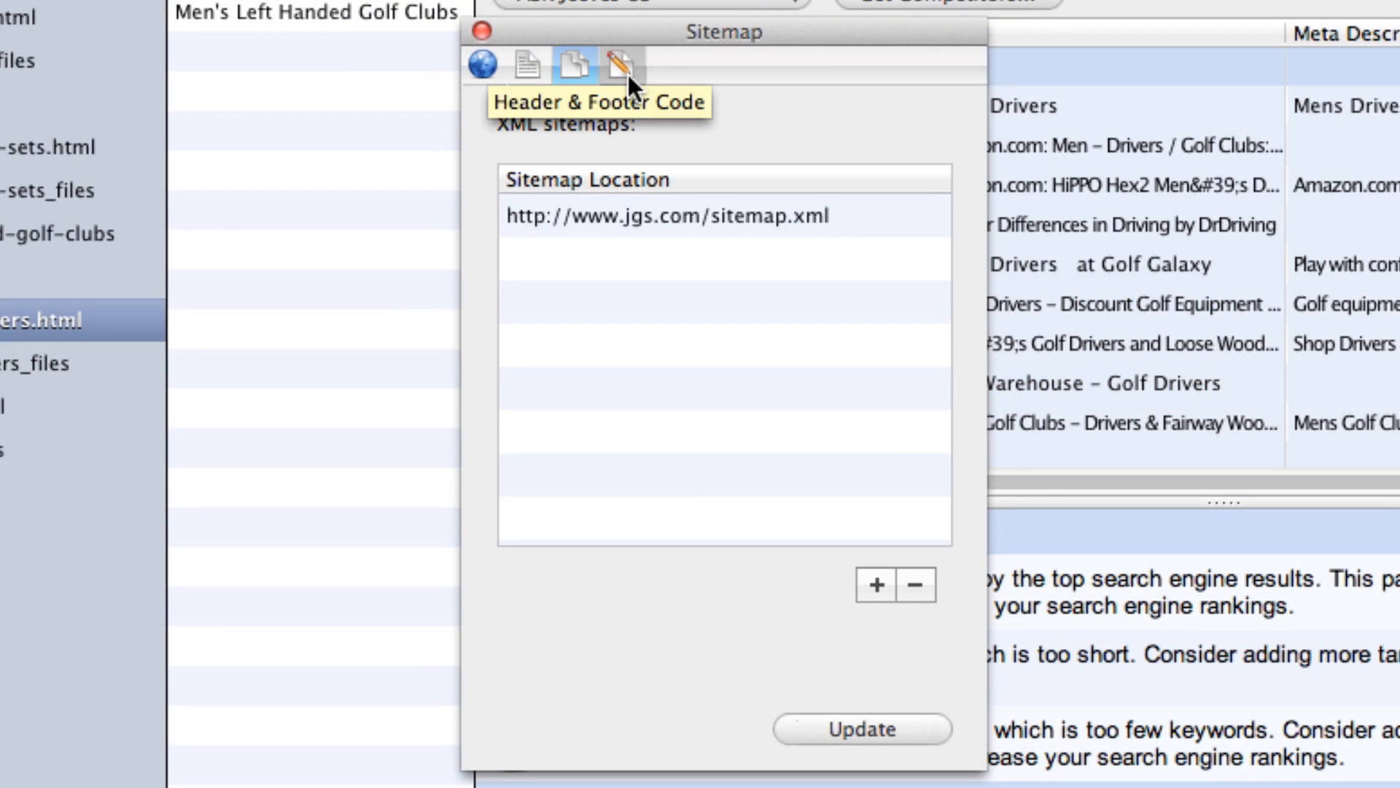
{"action": "left_click", "coordinate": [617, 65]}
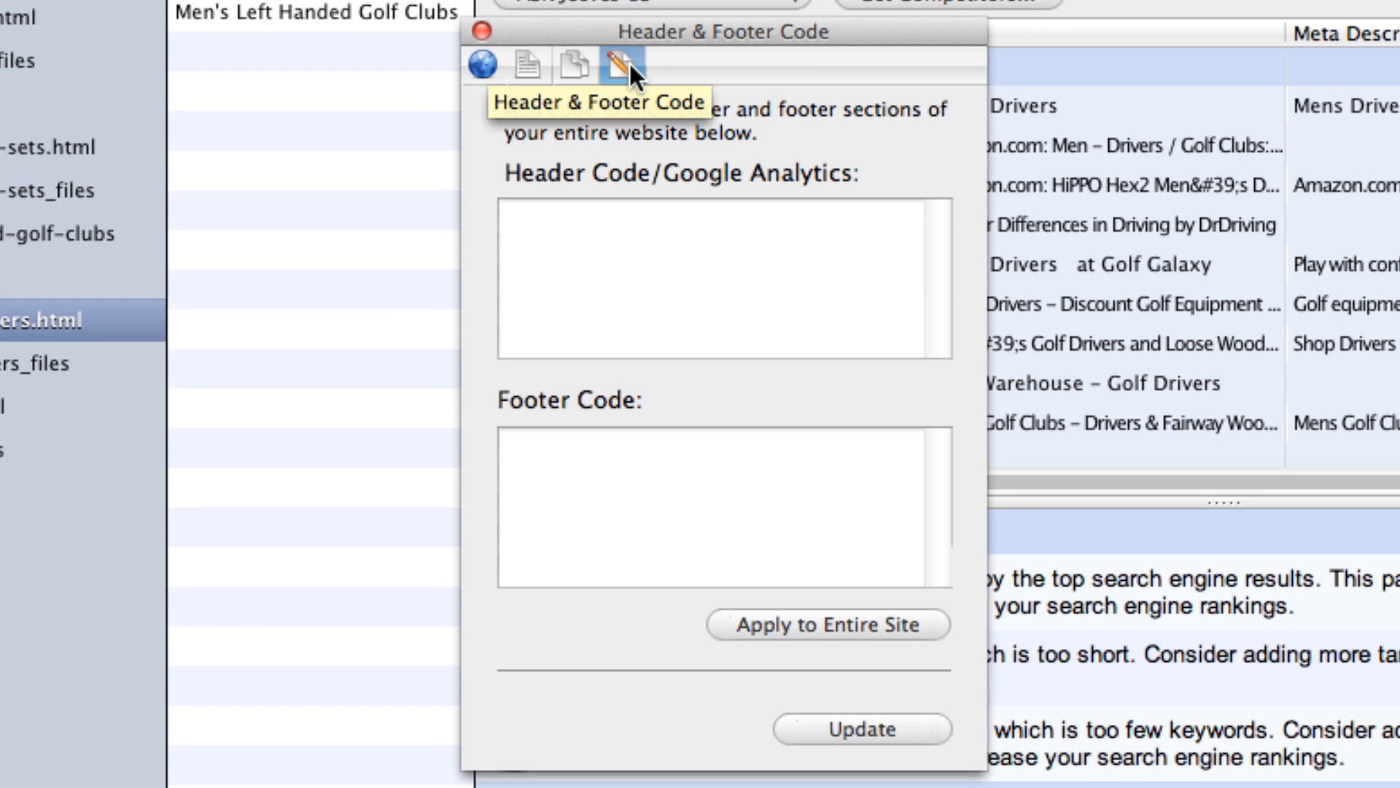